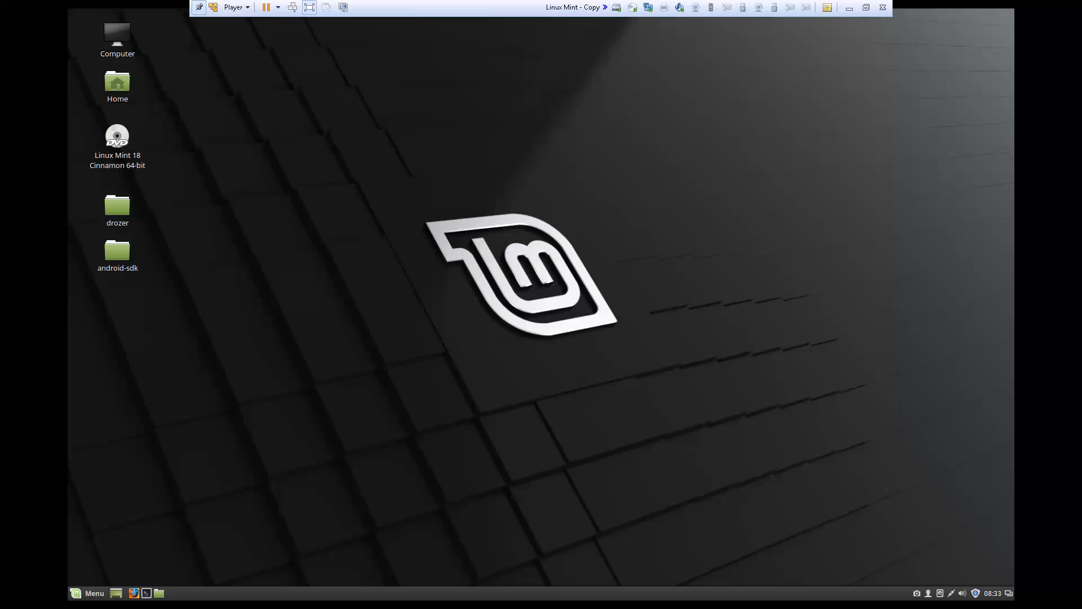
mouse_move(299, 434)
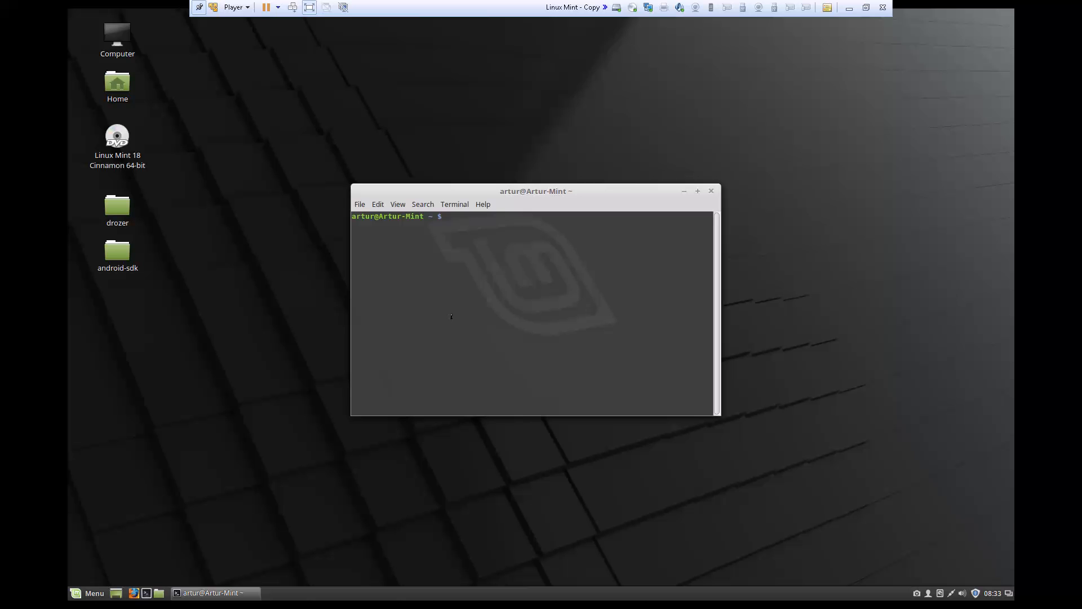
Step: Try running vim, then run apt install vim, which reports it is already the newest version
type("vim")
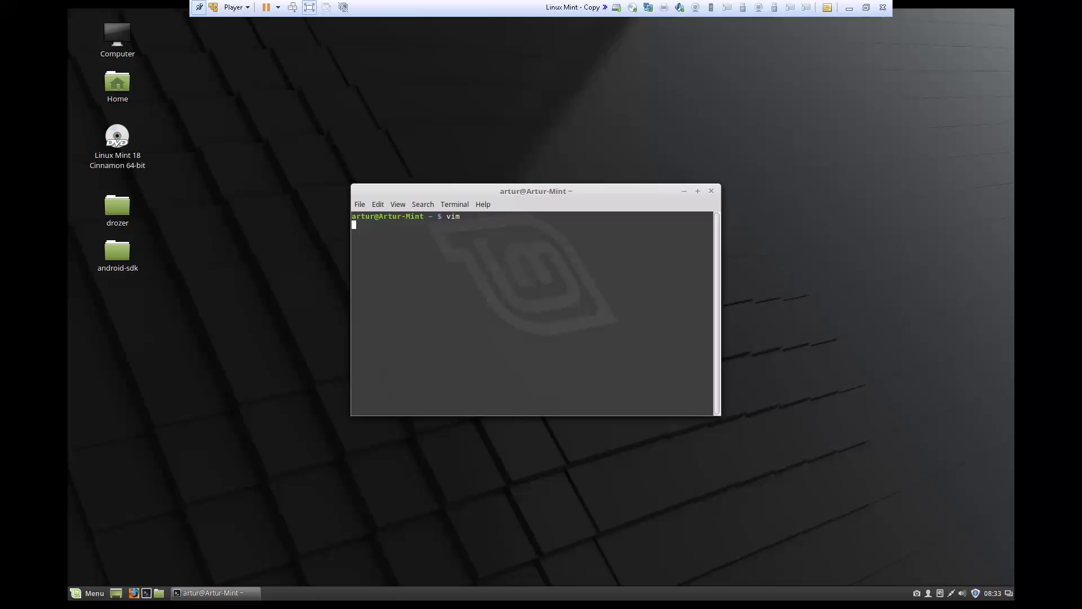
key("Return")
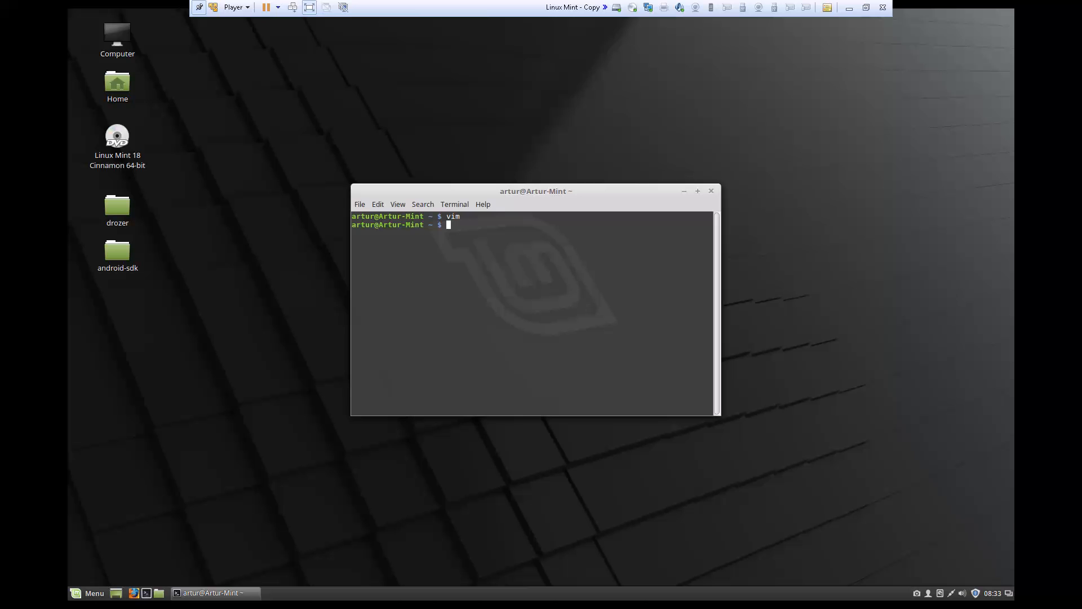
type("apt install vim")
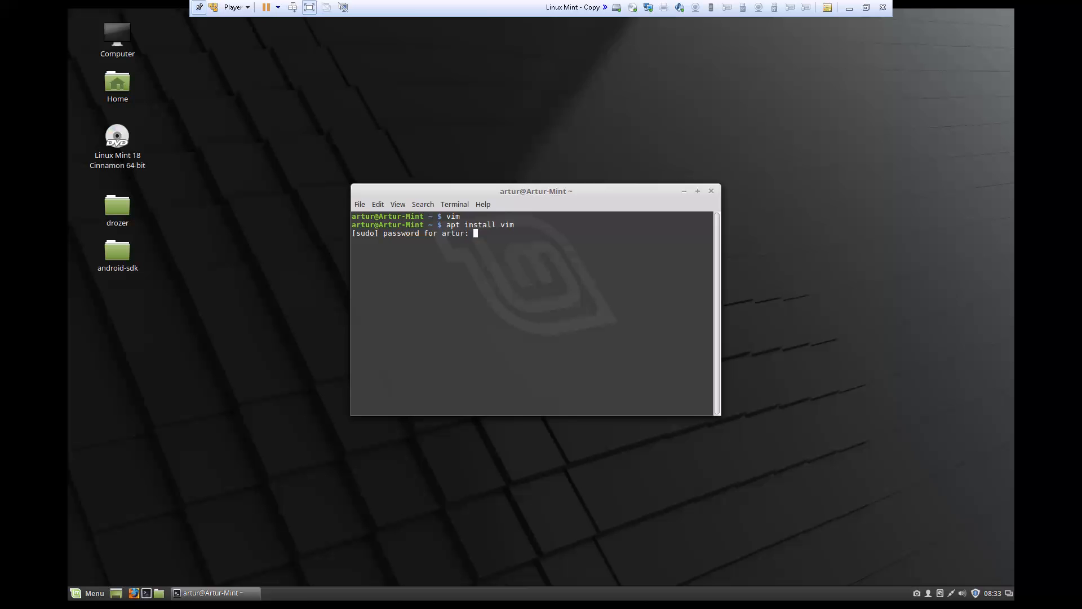
key("Return")
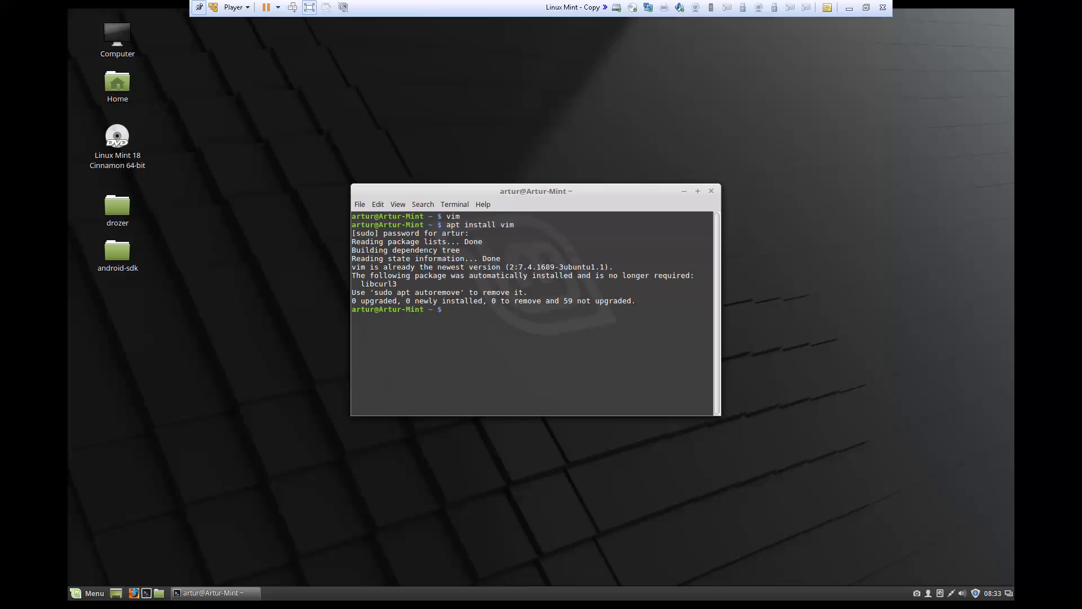
Step: Open ~/.bashrc in vim
type("vim")
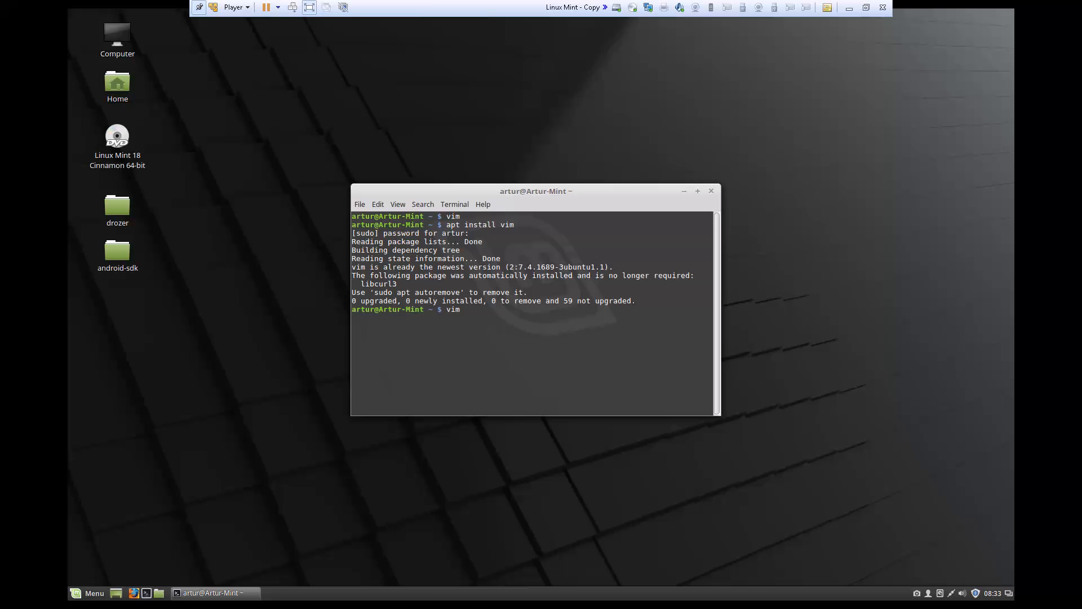
type("~")
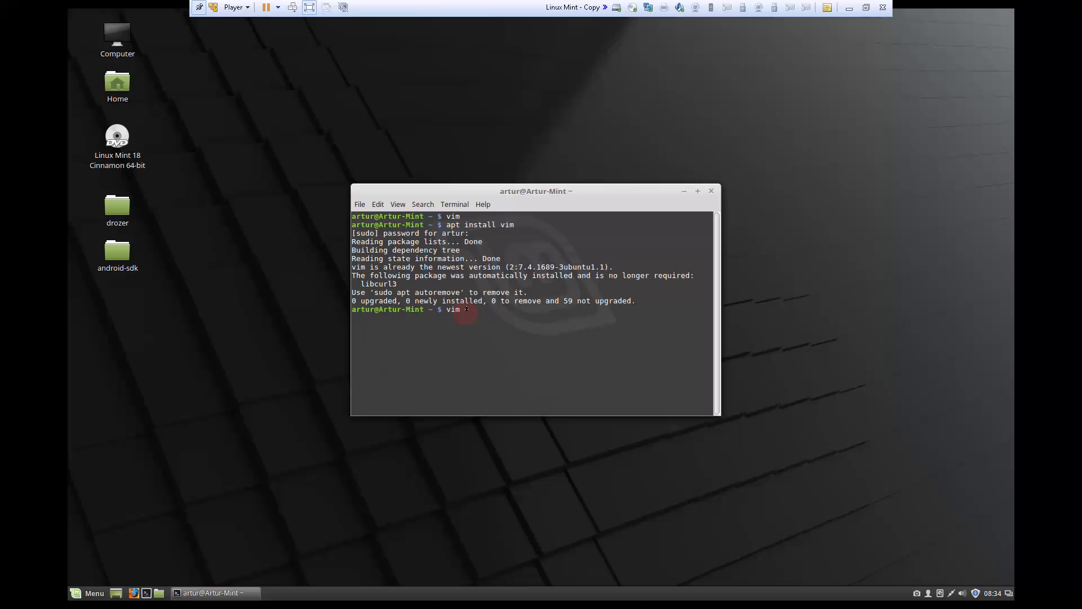
type("~/")
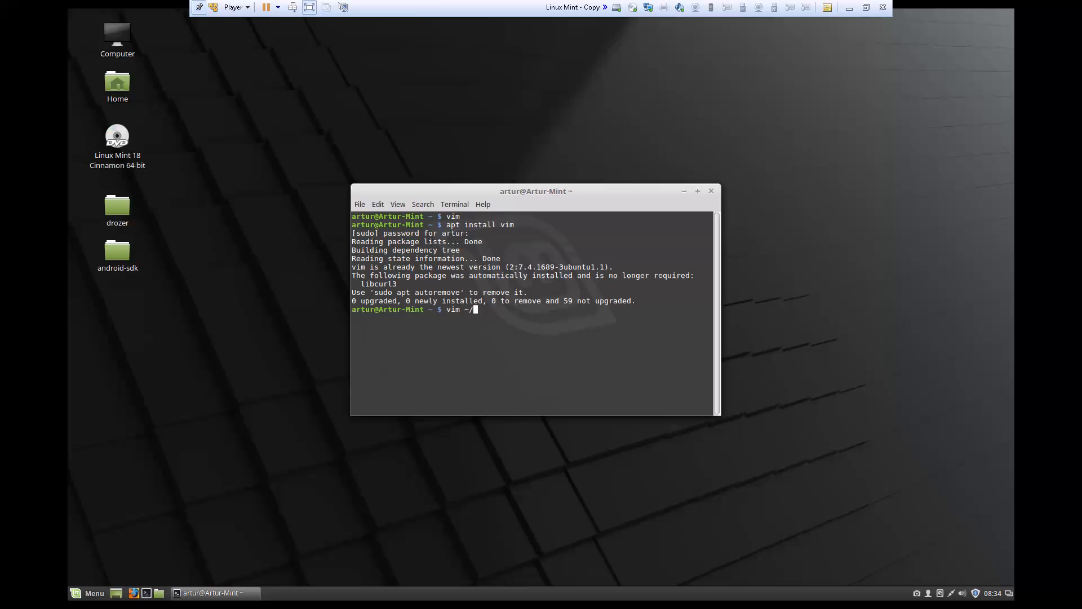
type(".")
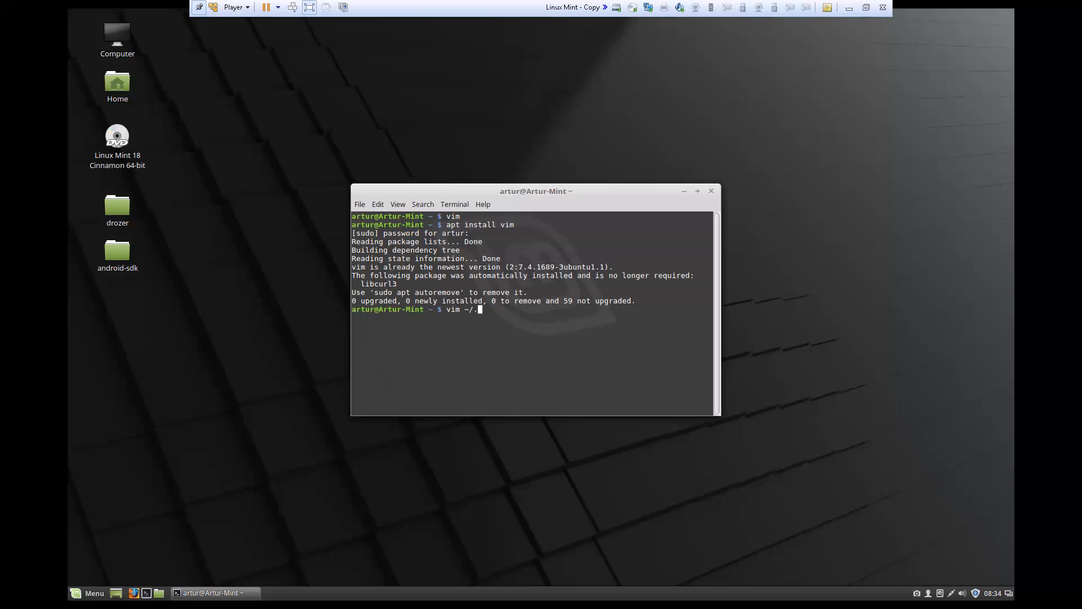
type("bash")
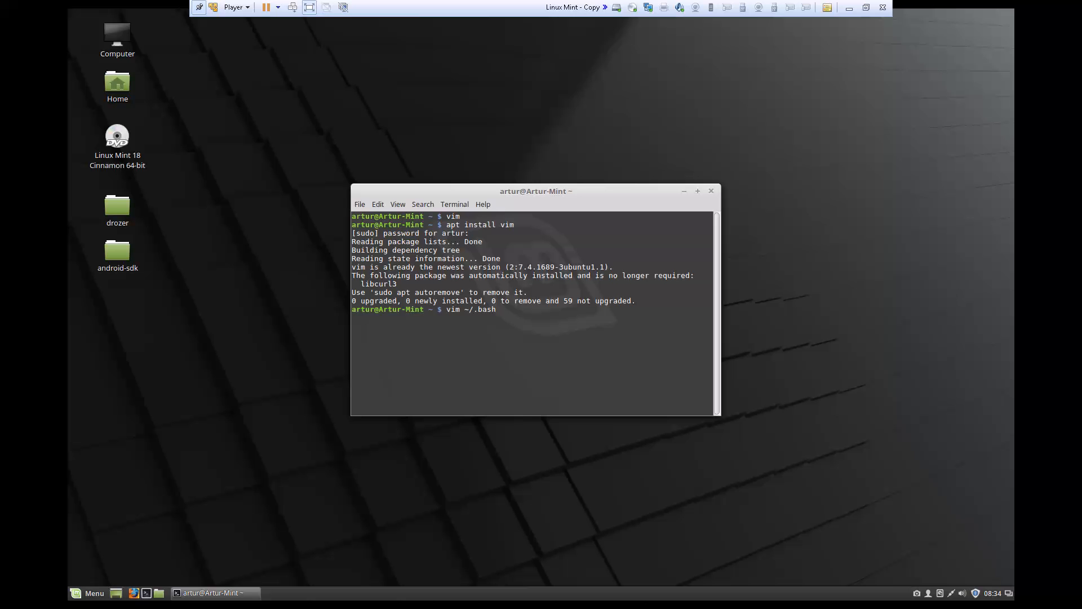
type("rc")
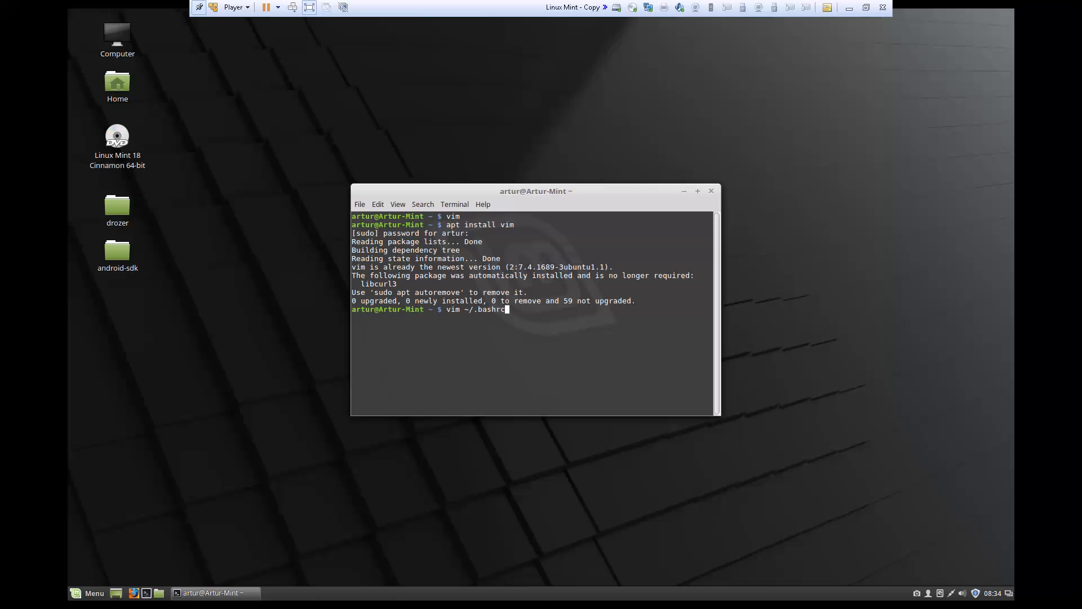
key("Return")
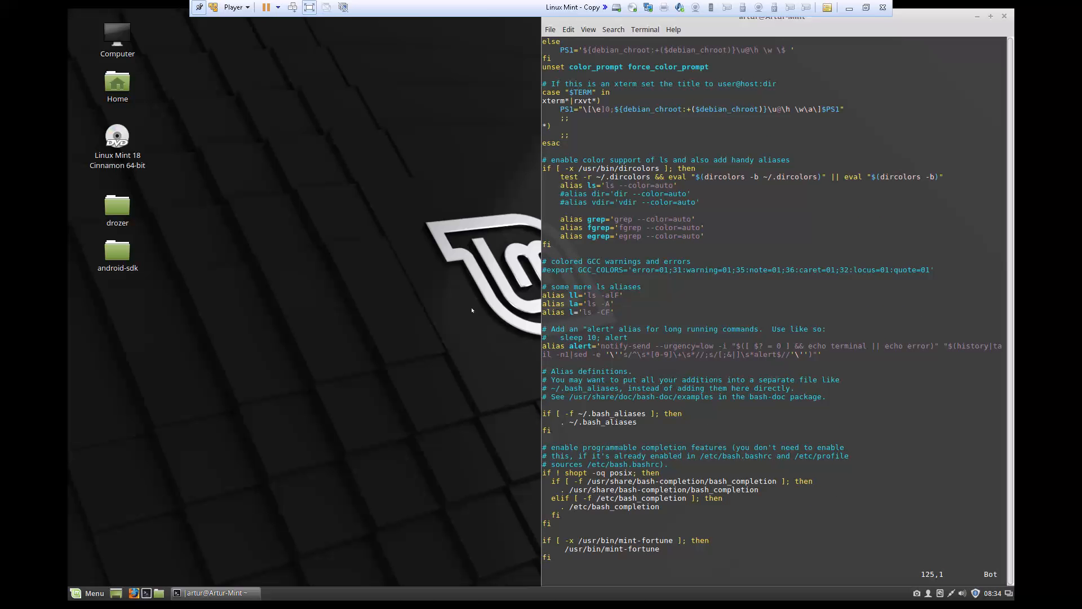
Step: Type 'export ANDROID_HOME=' on a new last line and check the desktop android-sdk folder's path
key("Return")
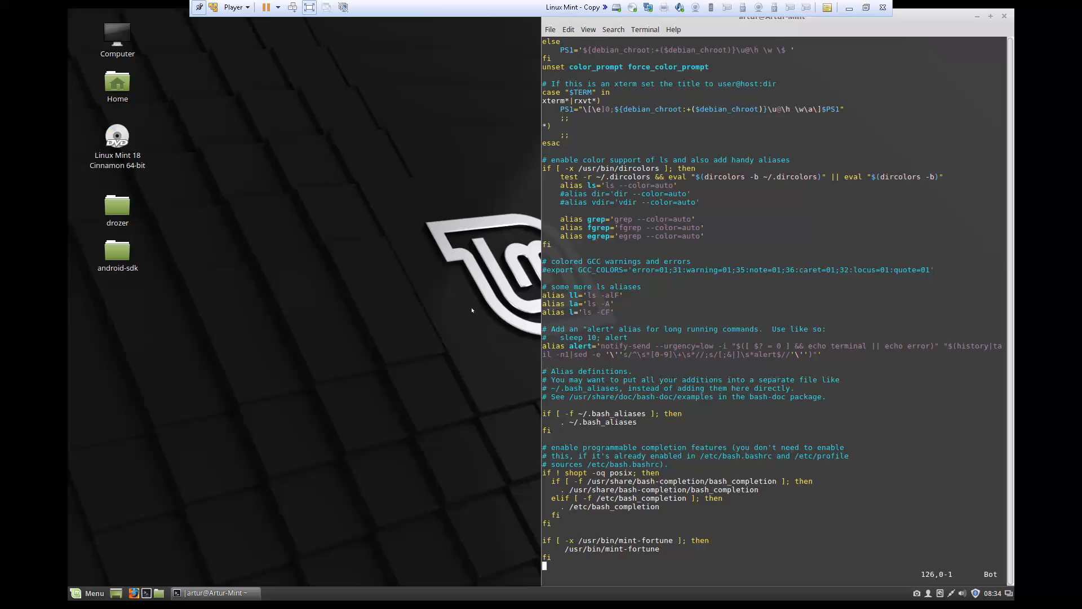
key("i")
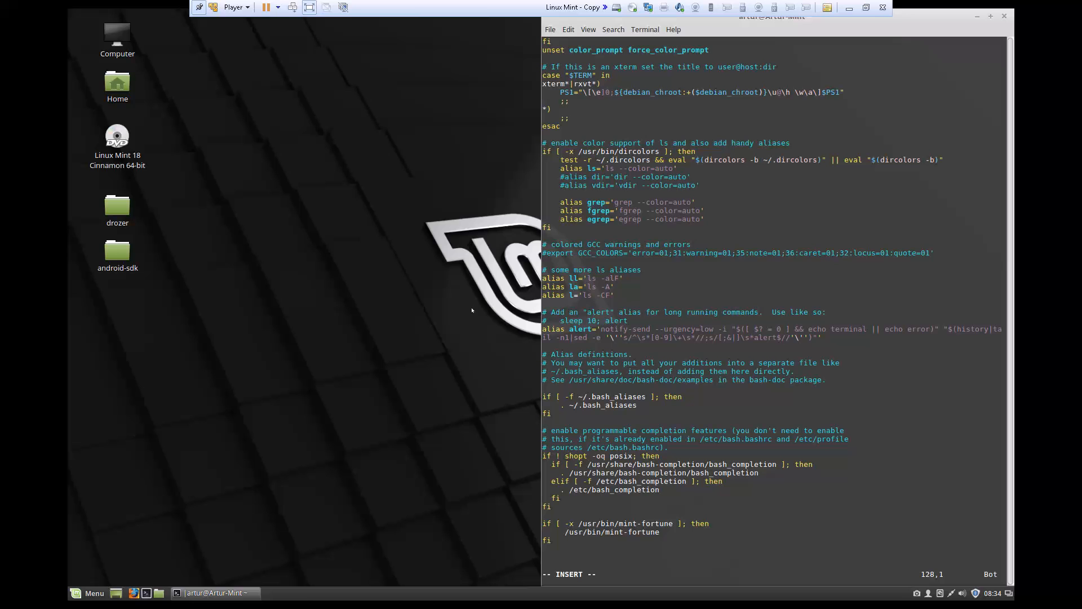
mouse_move(492, 375)
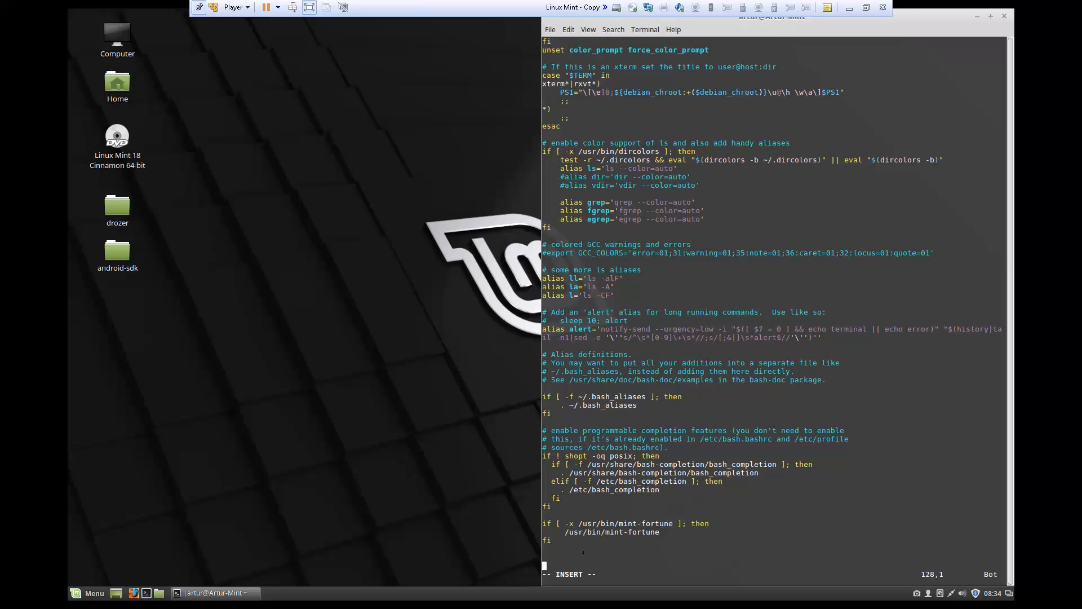
type("export")
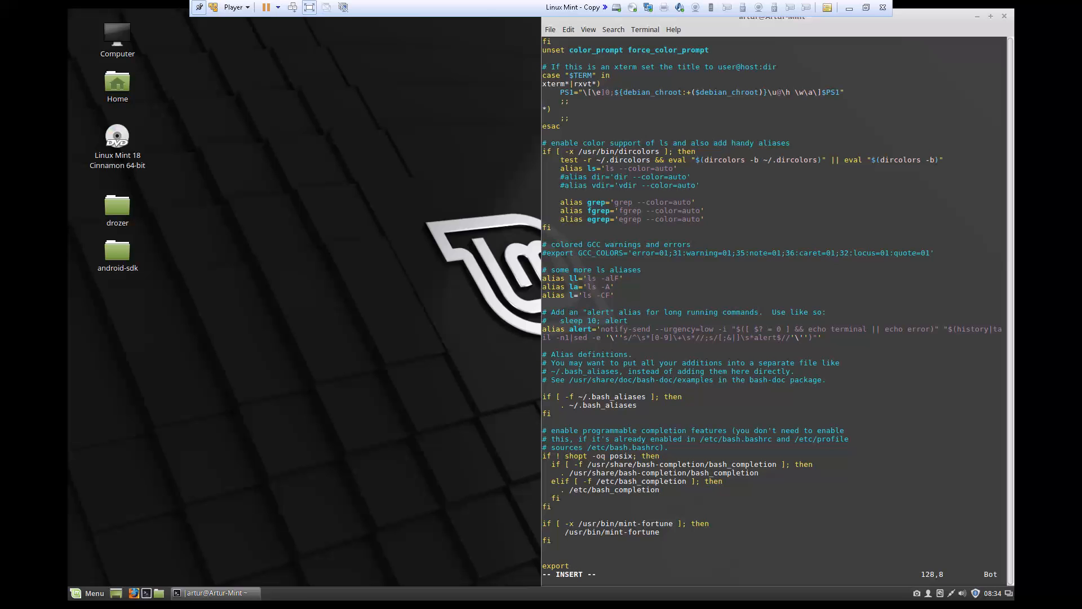
type("ANDROID")
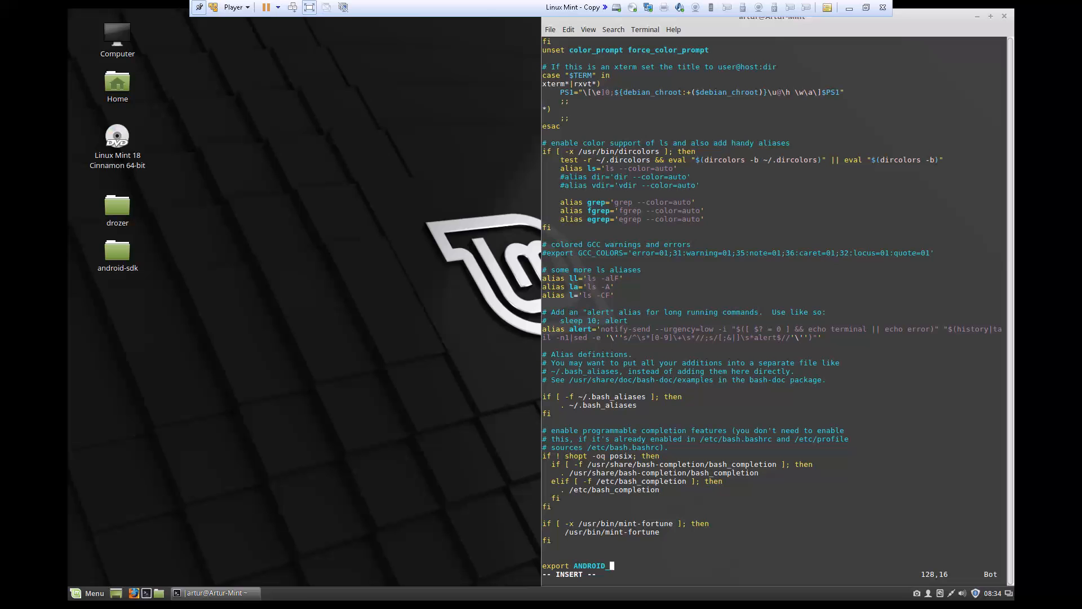
type("_HOME")
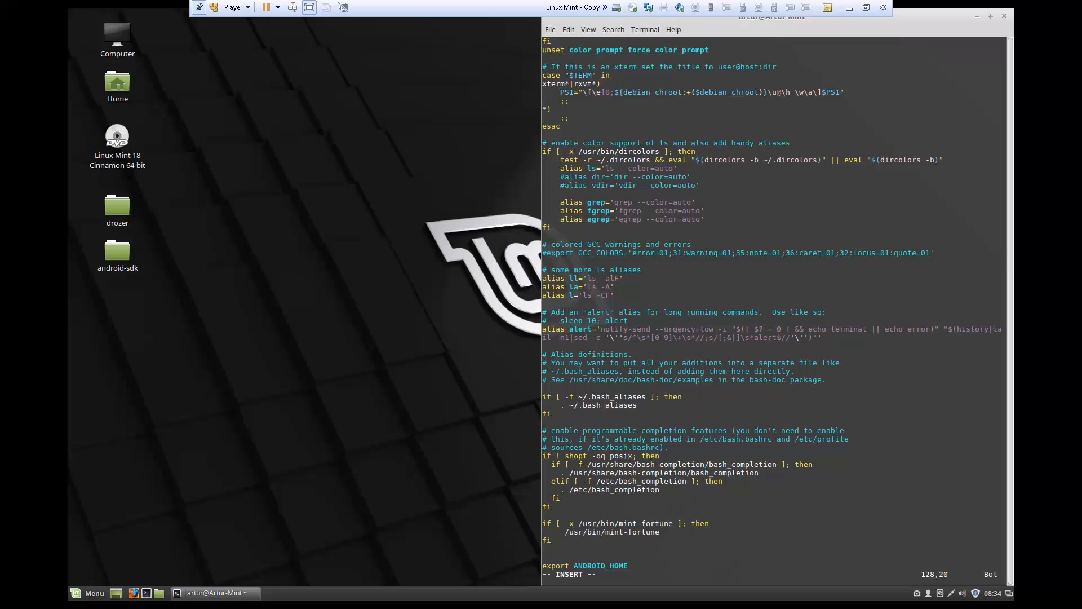
left_click(629, 565)
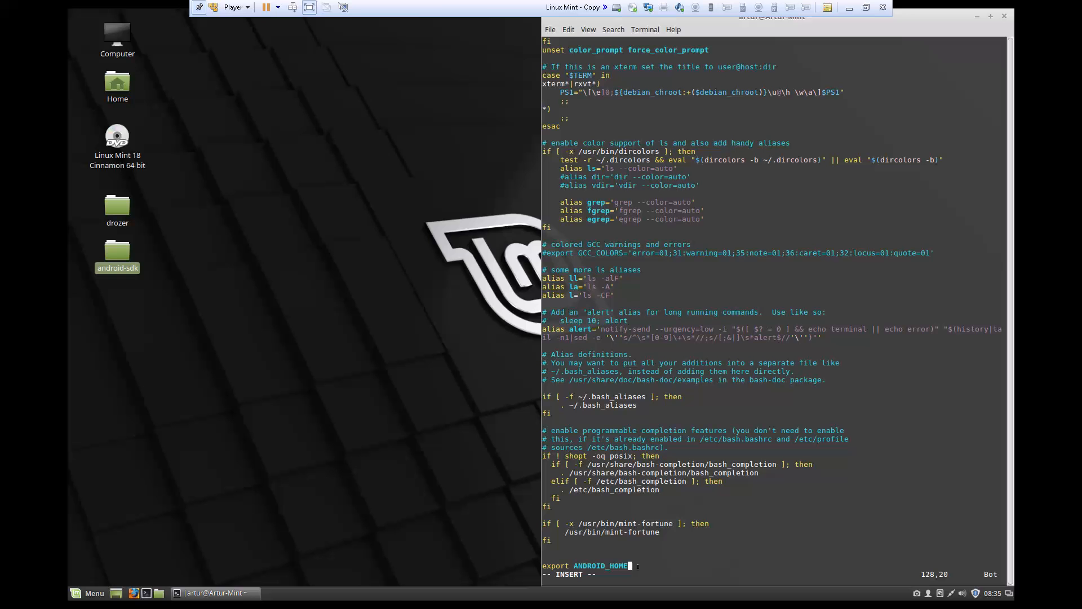
type("=")
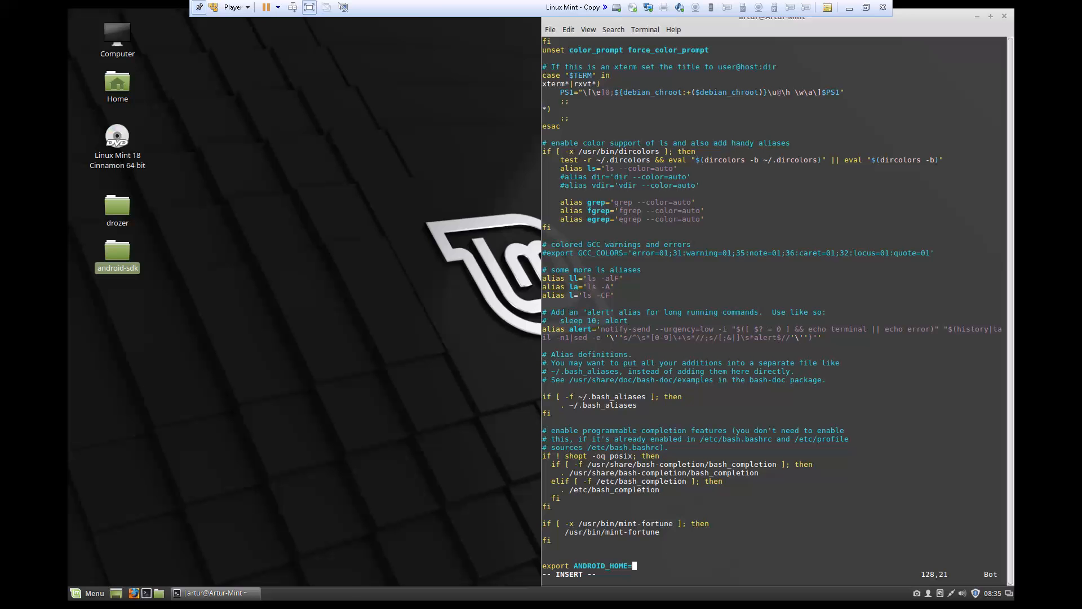
double_click(117, 250)
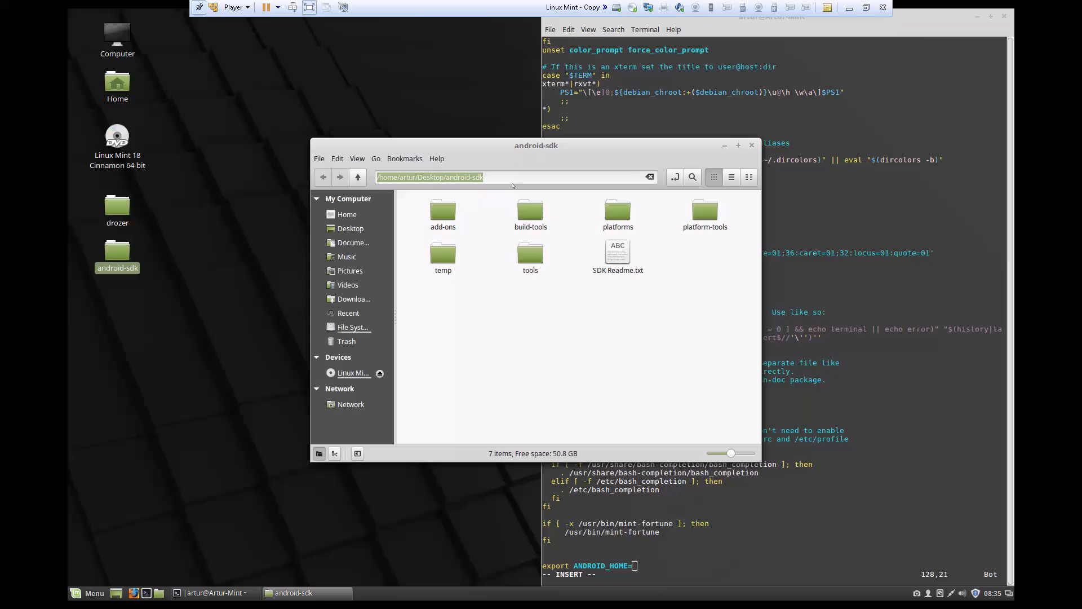
left_click(751, 145)
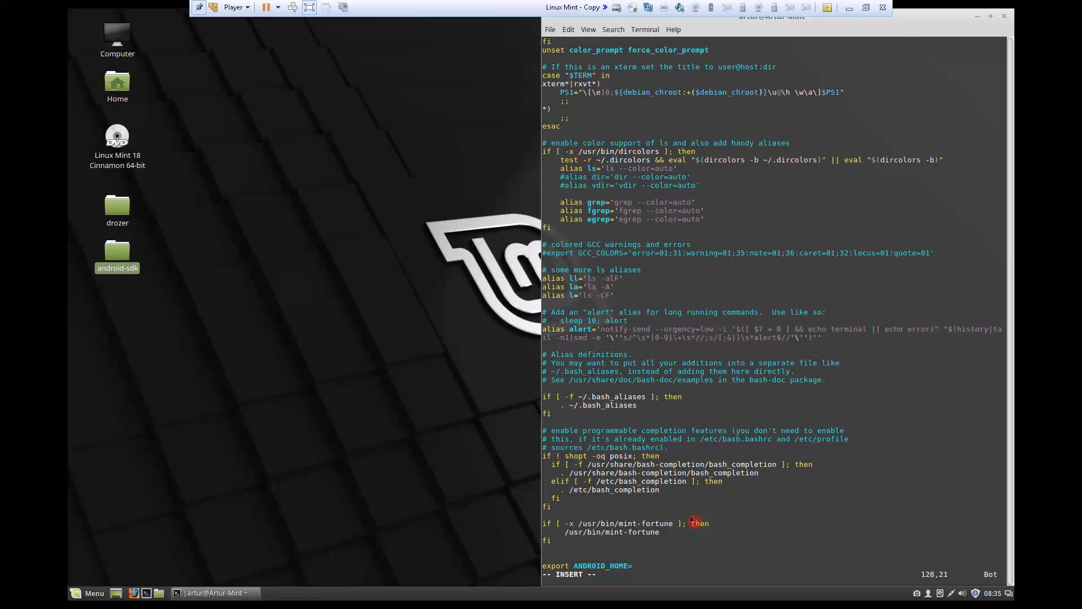
Step: Set ANDROID_HOME to /home/artur/Desktop/android-sdk and add 'export PATH=$PATH:$ANDROID_HOME', then leave insert mode
type("/home/artur/Desktop/android-sdk")
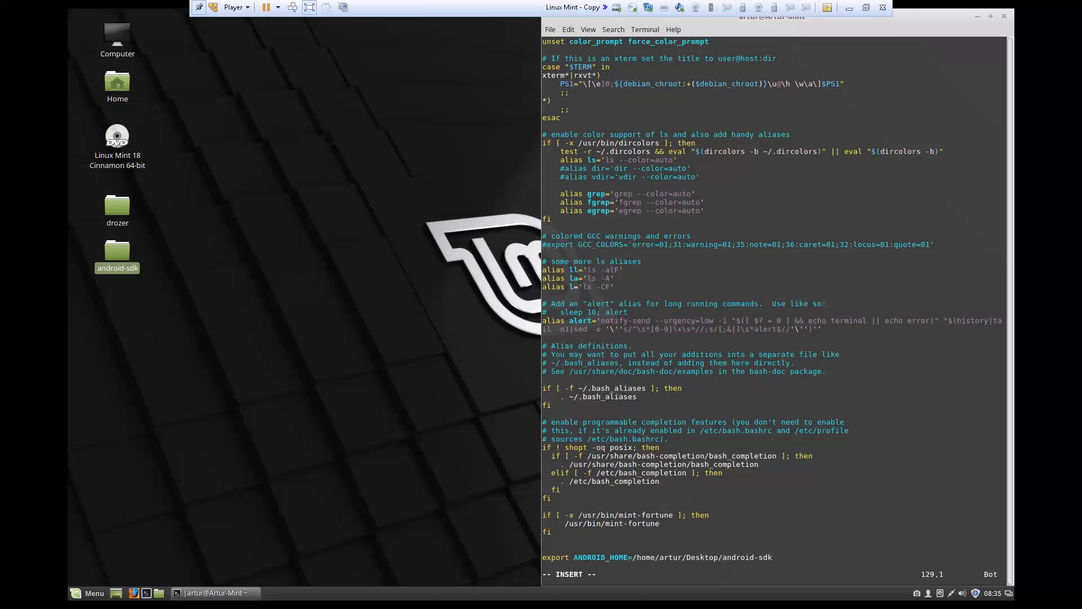
type("export")
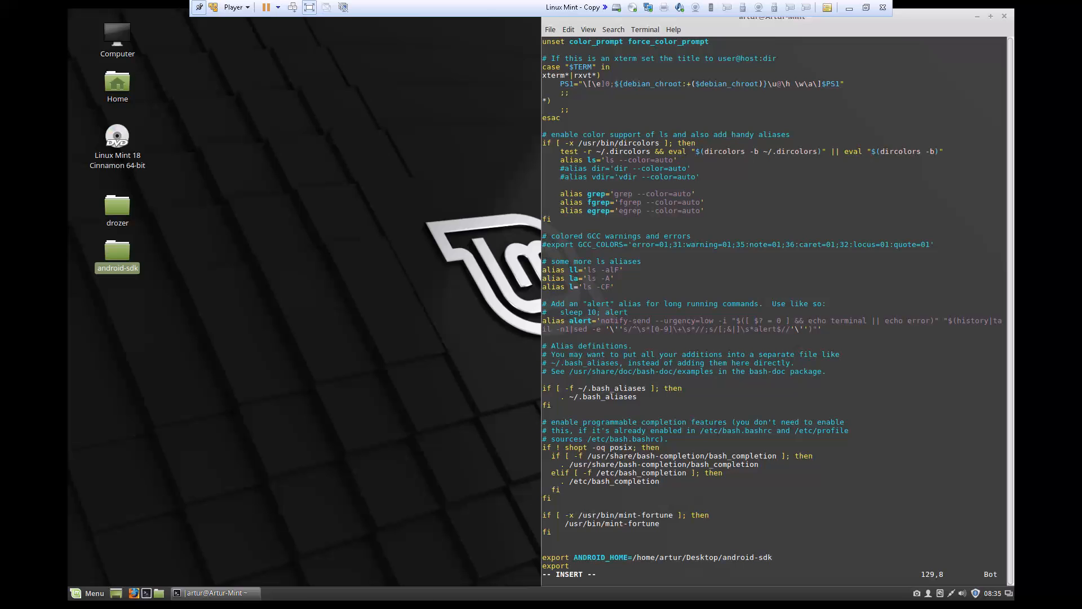
type("PATH=")
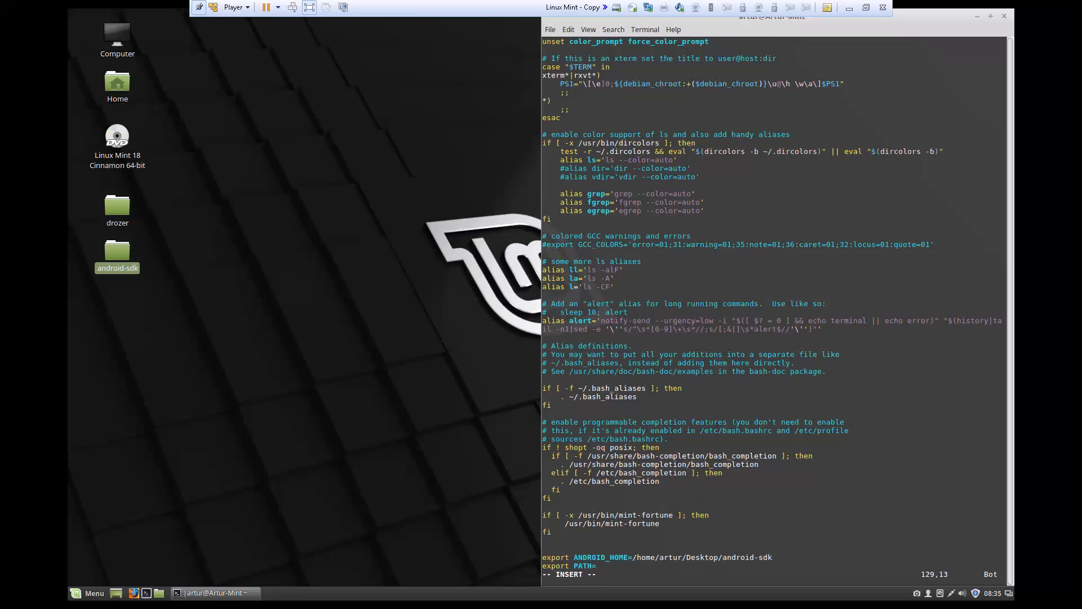
type("$PA")
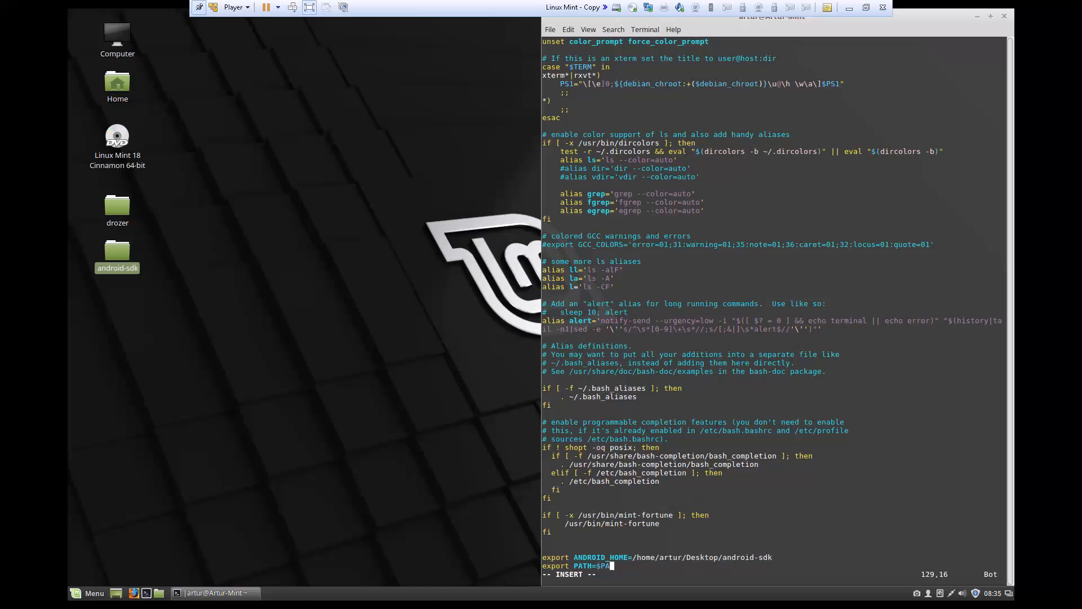
type("TH:")
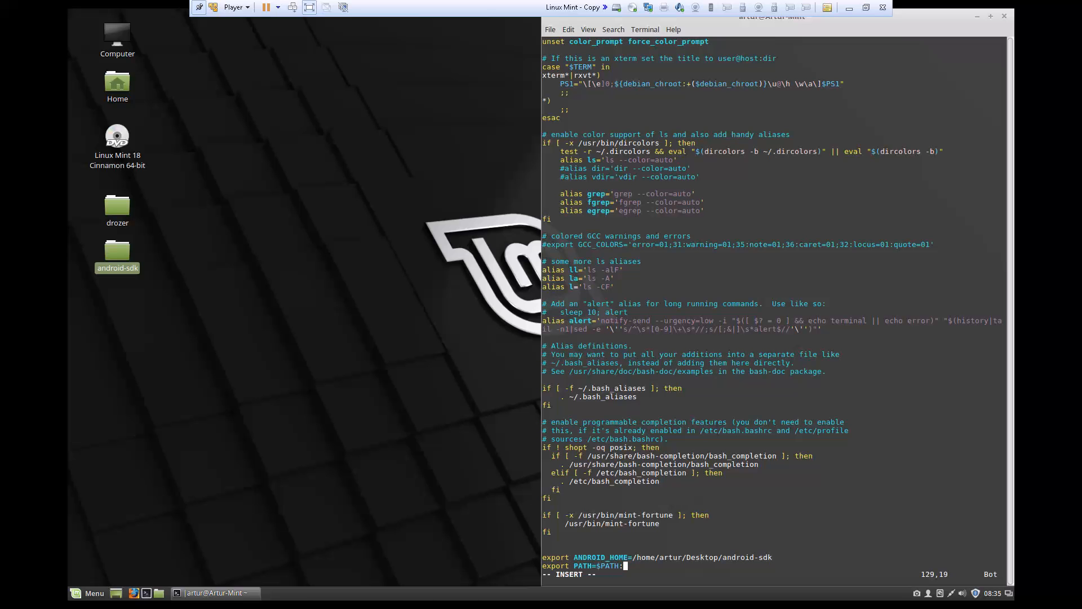
type("$")
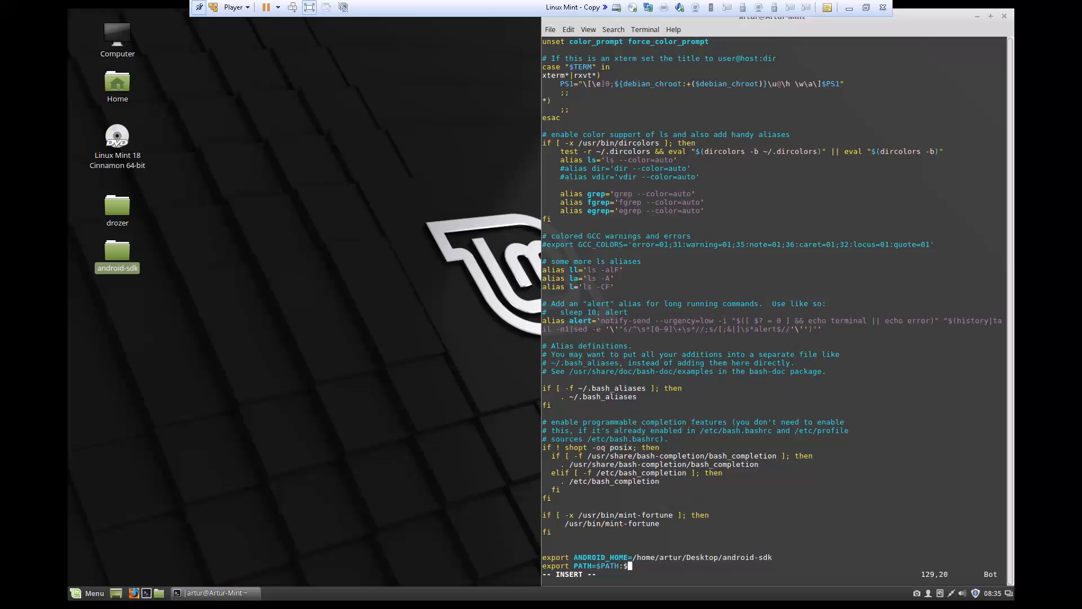
type("$ANDROID")
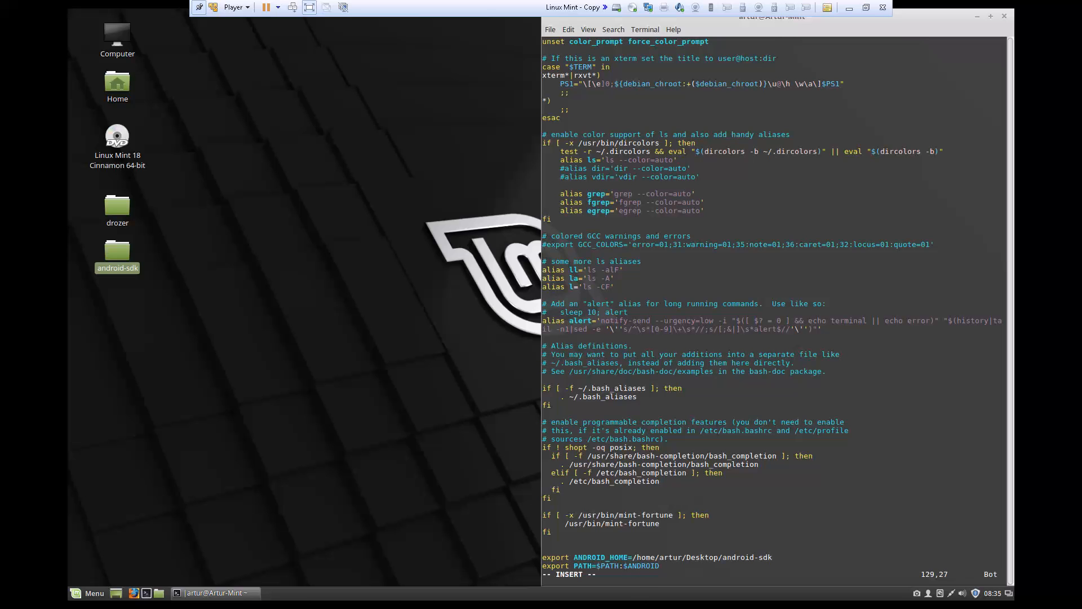
type("_HOME")
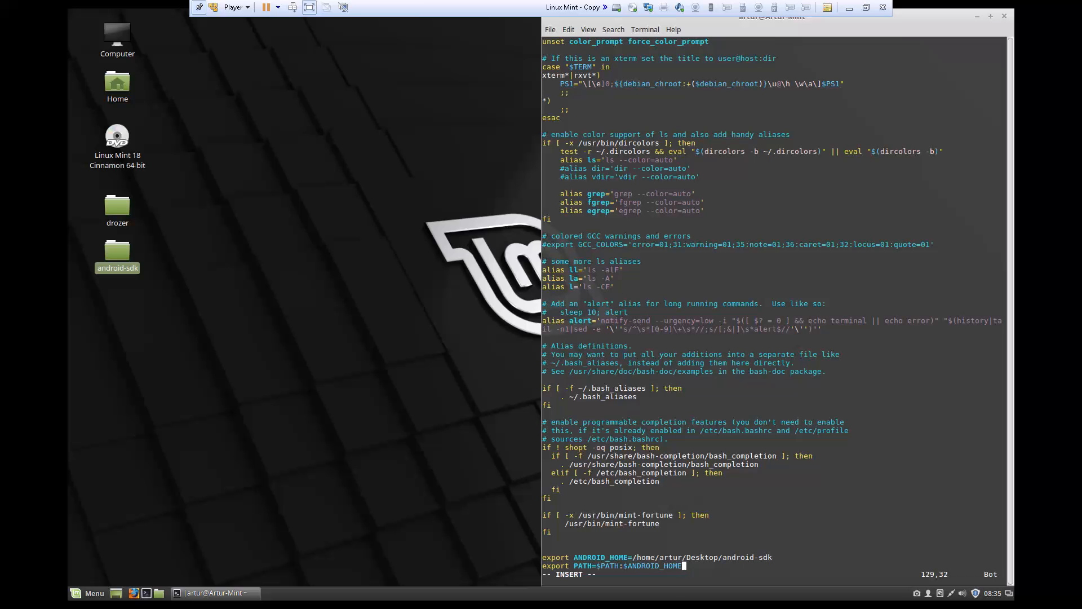
key("Escape")
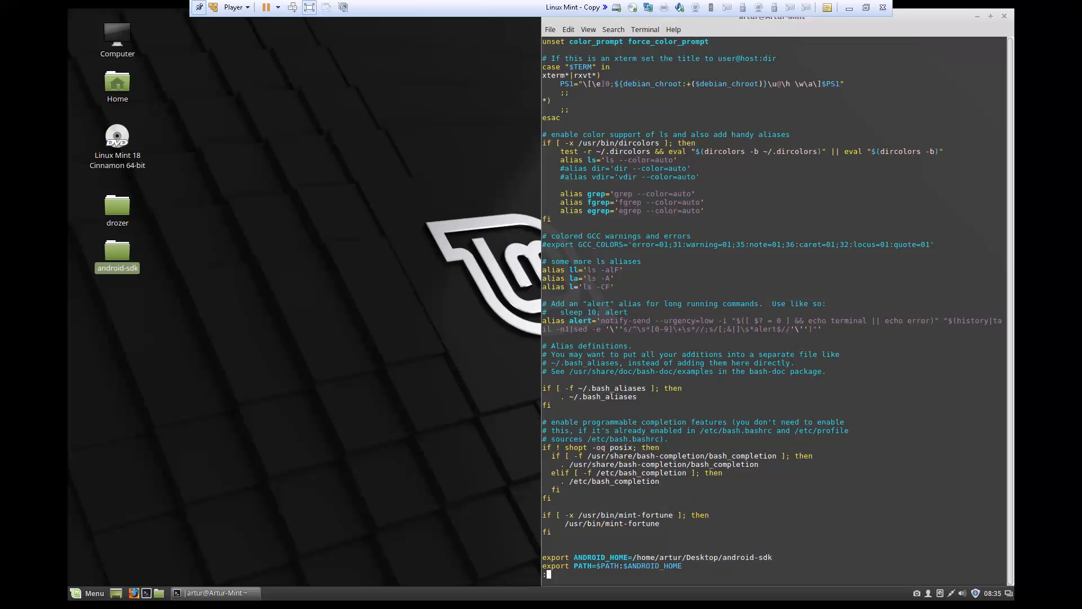
Step: Save .bashrc and quit vim with :wq
type(":wq")
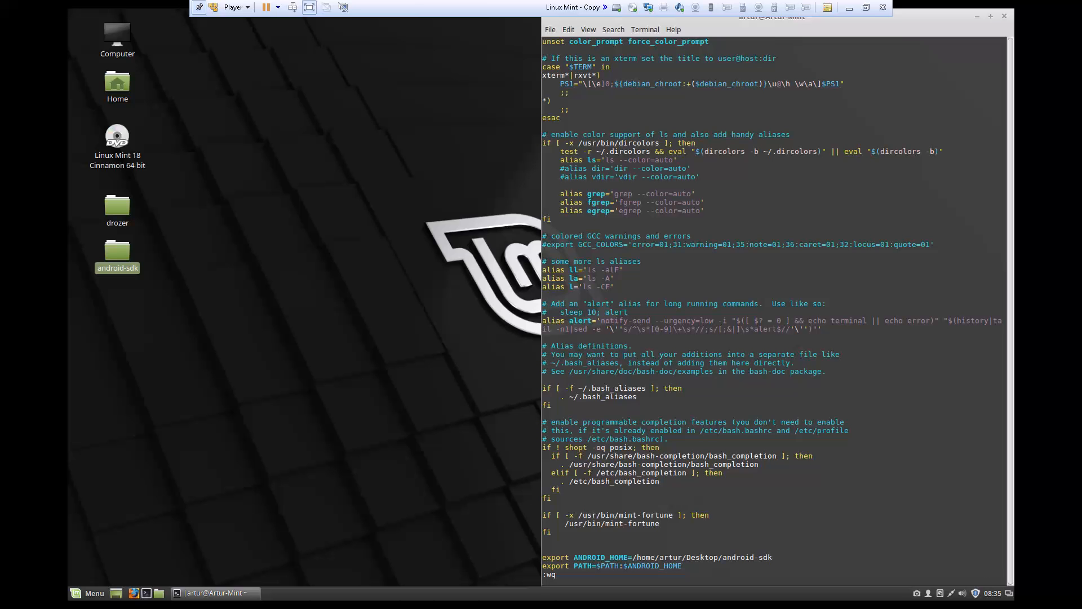
key("Return")
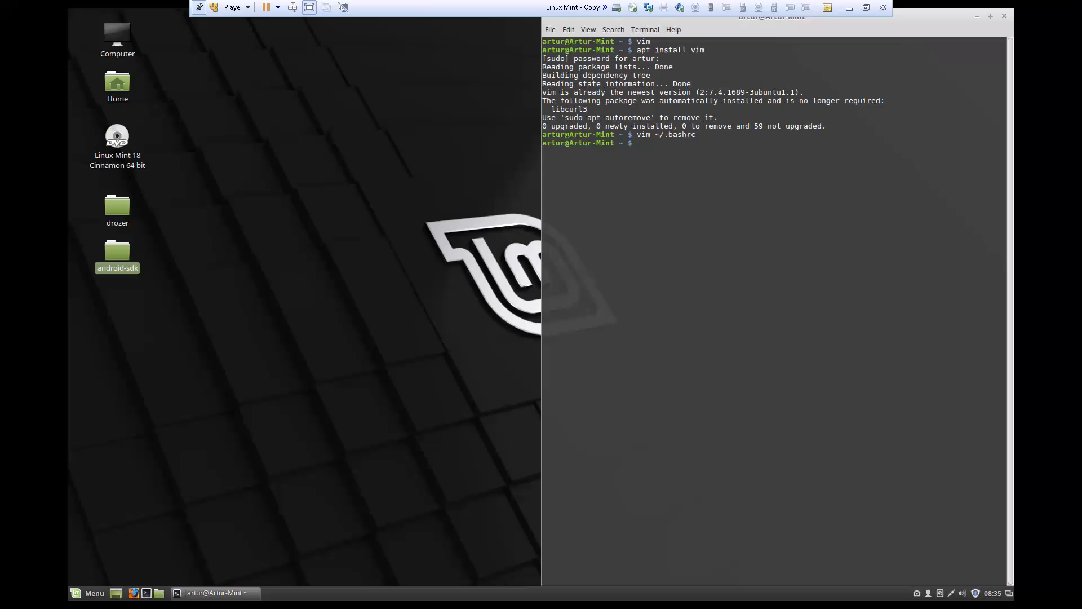
type("echo")
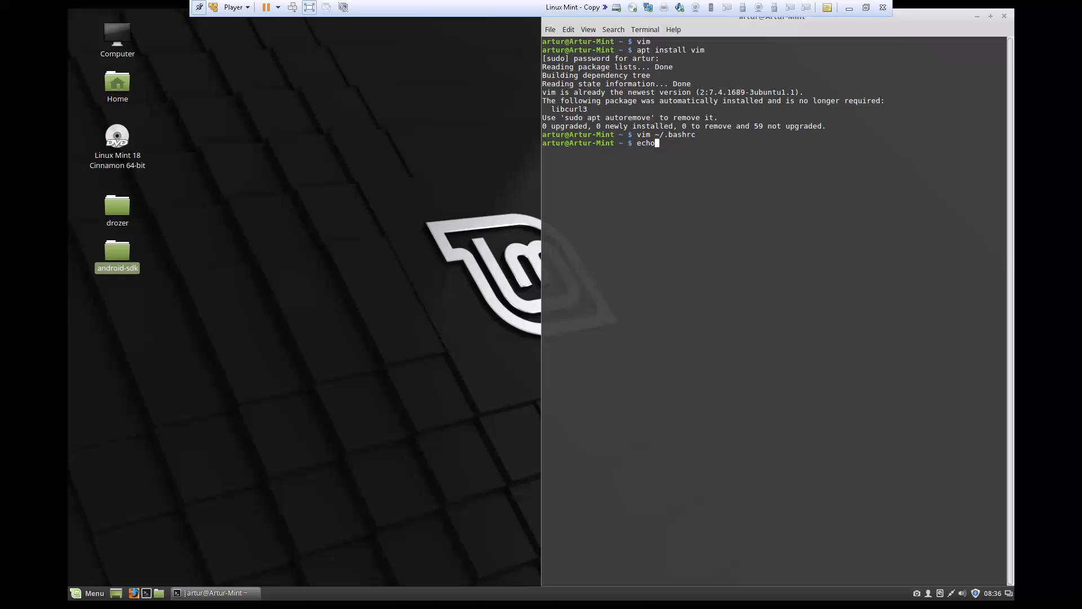
Step: Print $PATH, which does not yet include android-sdk
key("Return")
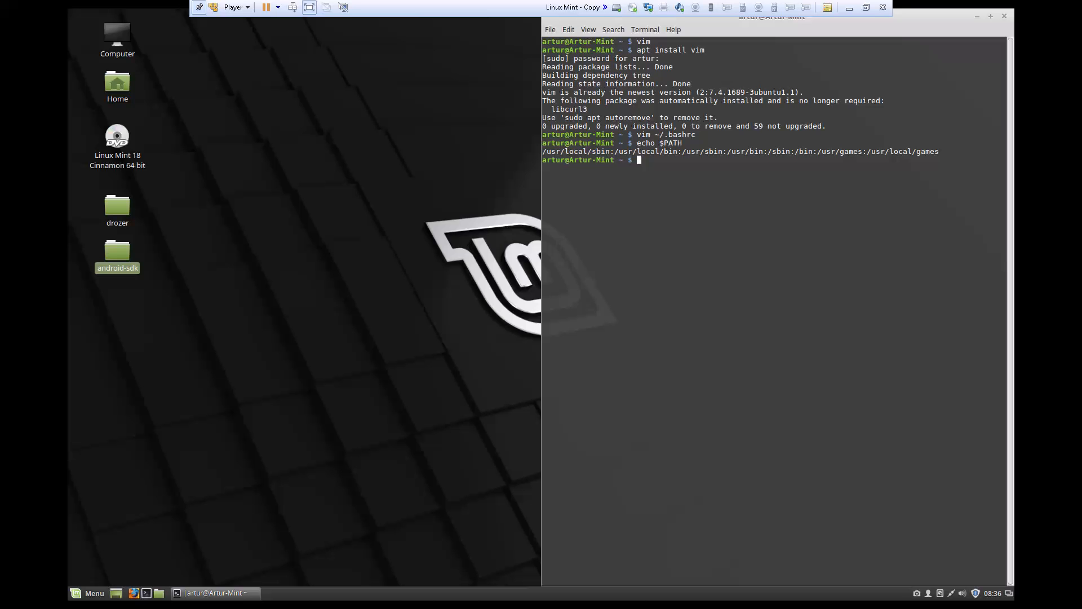
type("source")
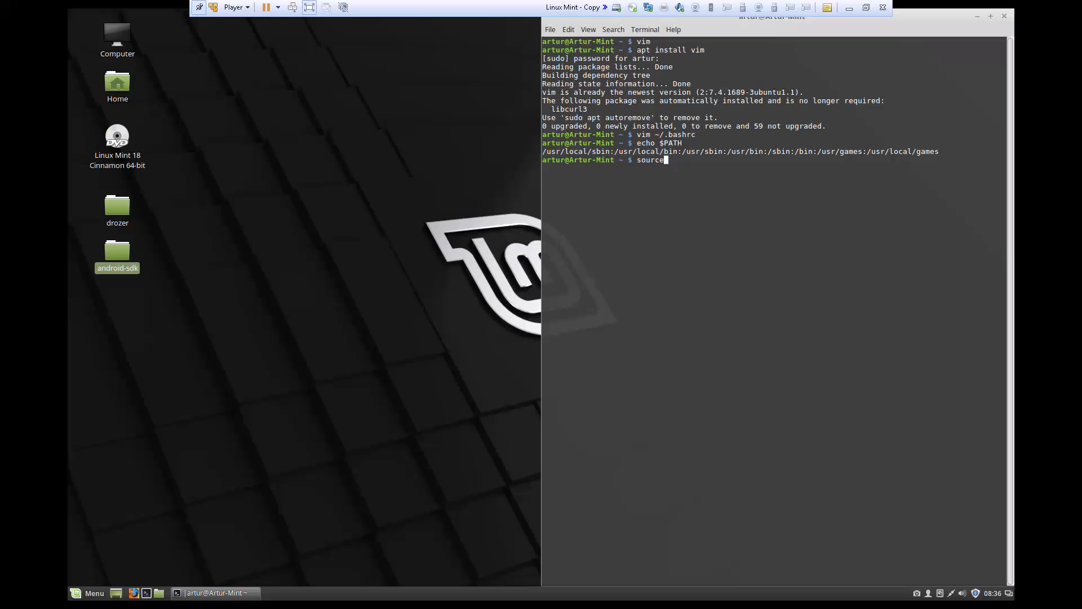
Step: Reload the shell configuration with source ~/.bashrc
type("~/")
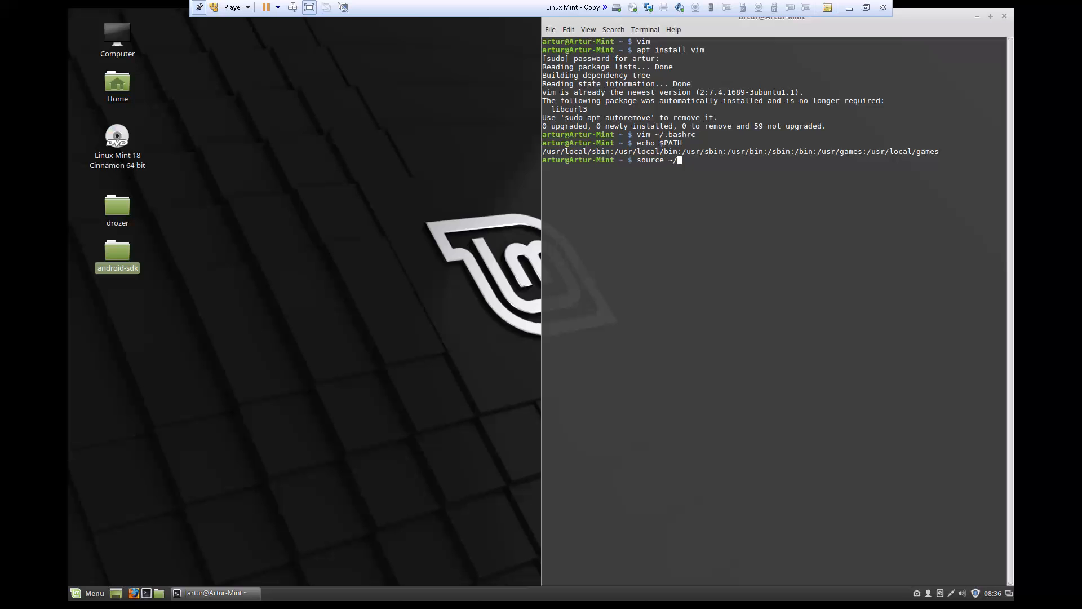
type("b")
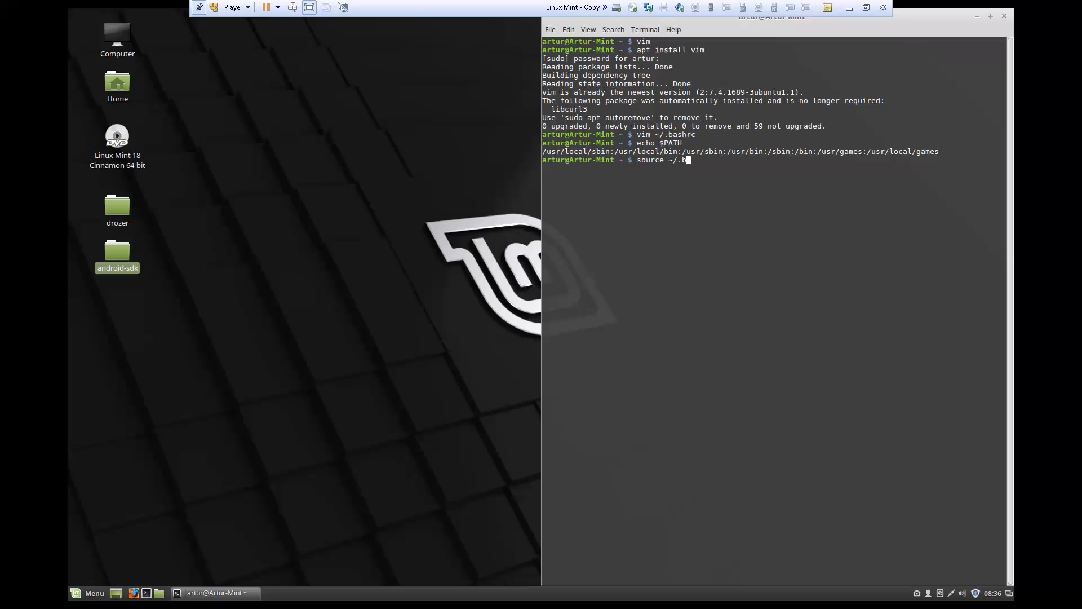
type("as")
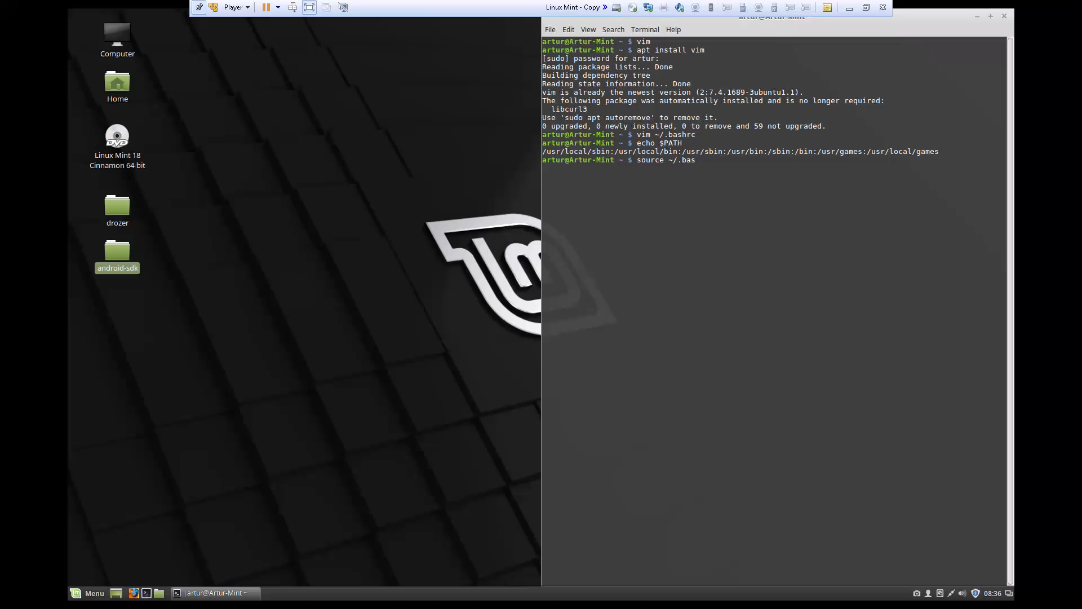
type("hrc")
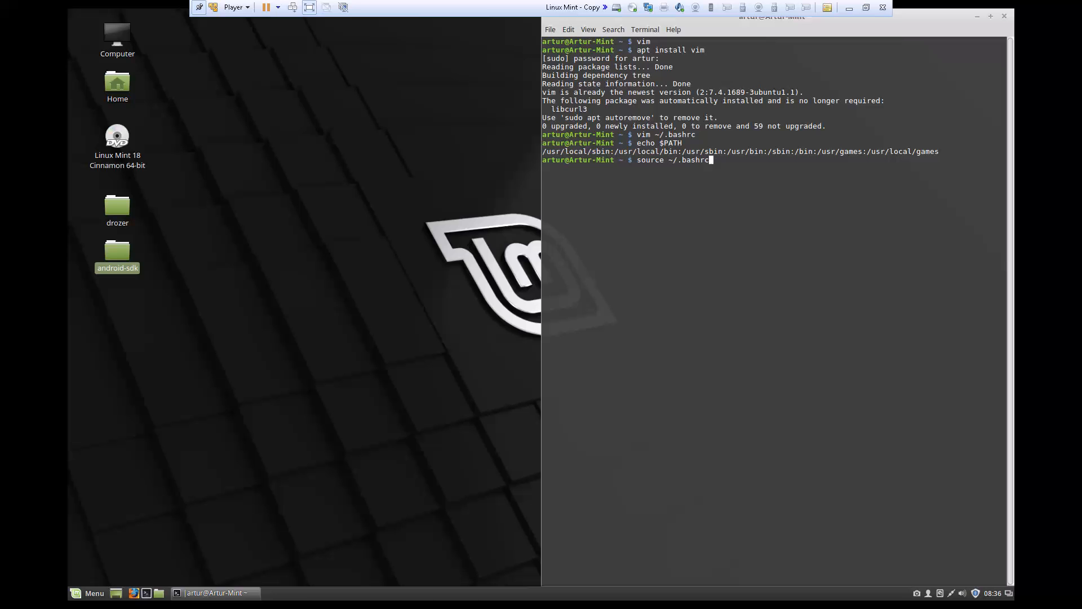
key("Return")
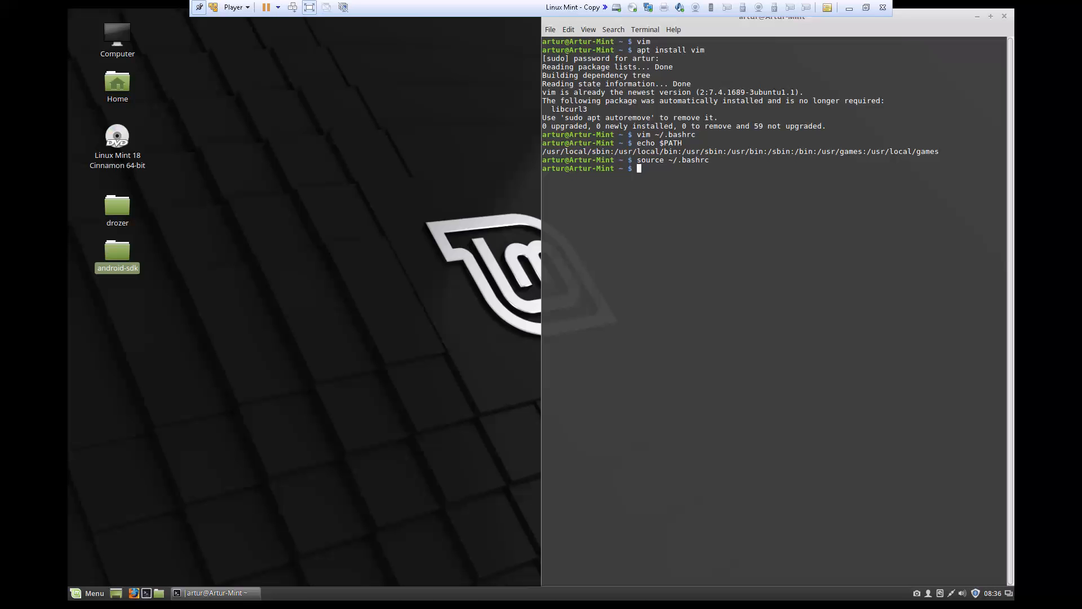
Step: Print $PATH again, confirming /home/artur/Desktop/android-sdk is appended
type("echo $PATH")
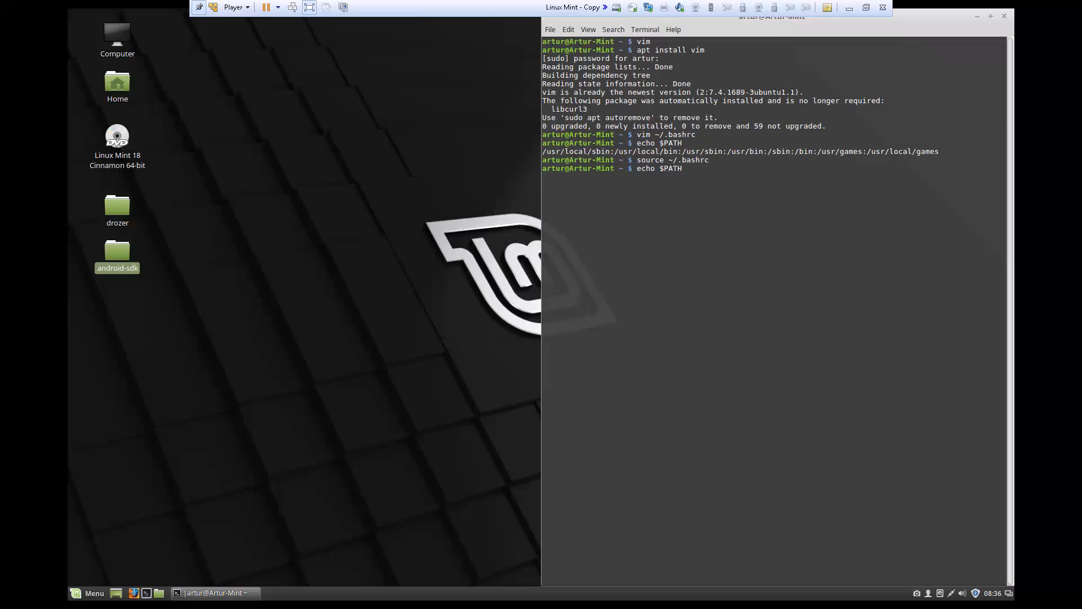
key("Return")
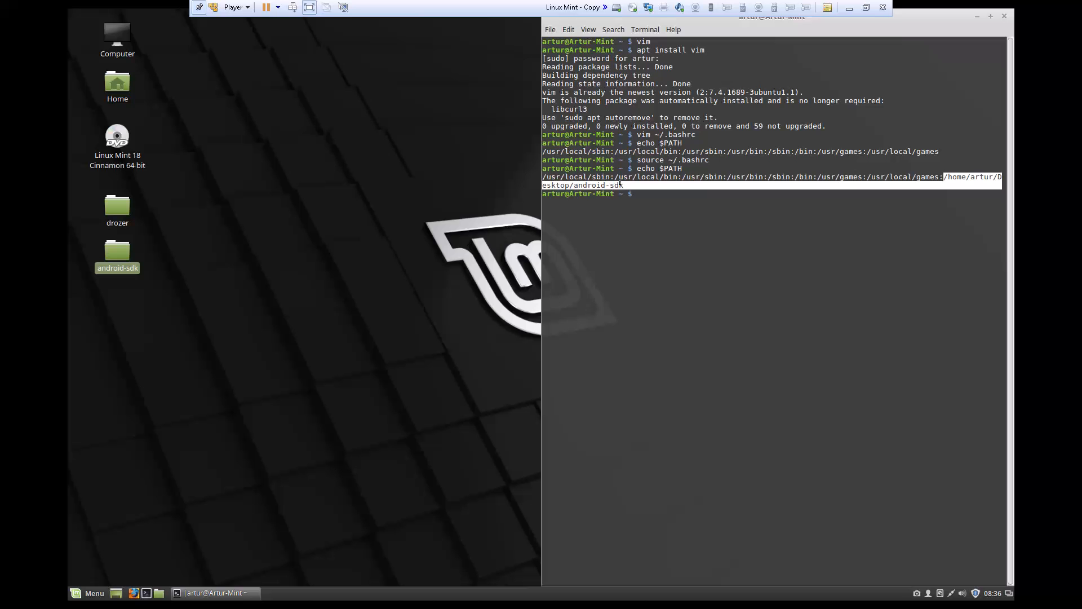
left_click(696, 194)
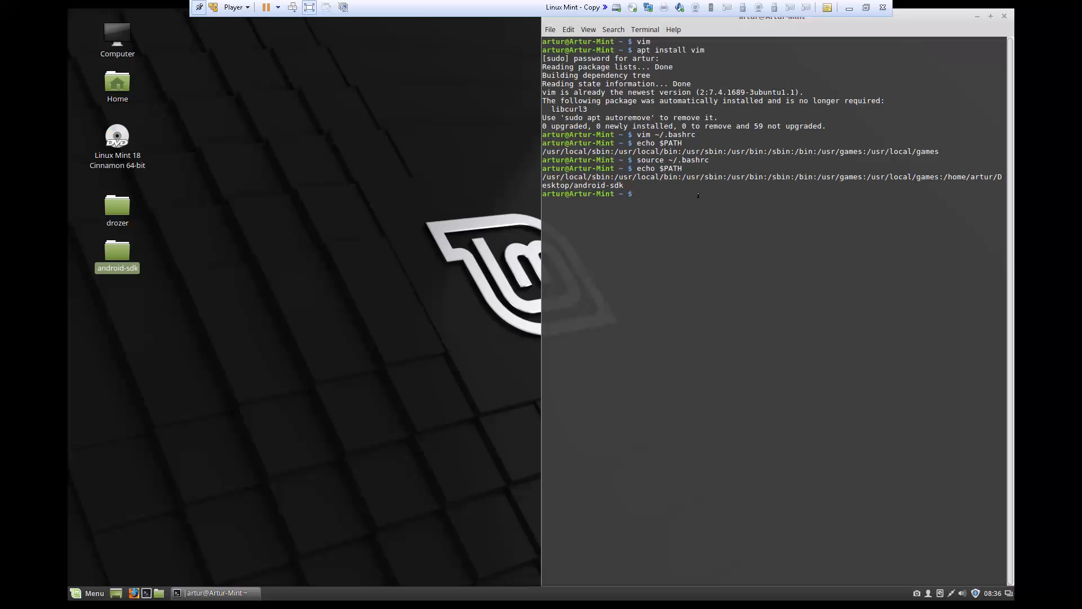
Step: Echo $ANDROID_HOME, showing /home/artur/Desktop/android-sdk
type("echo")
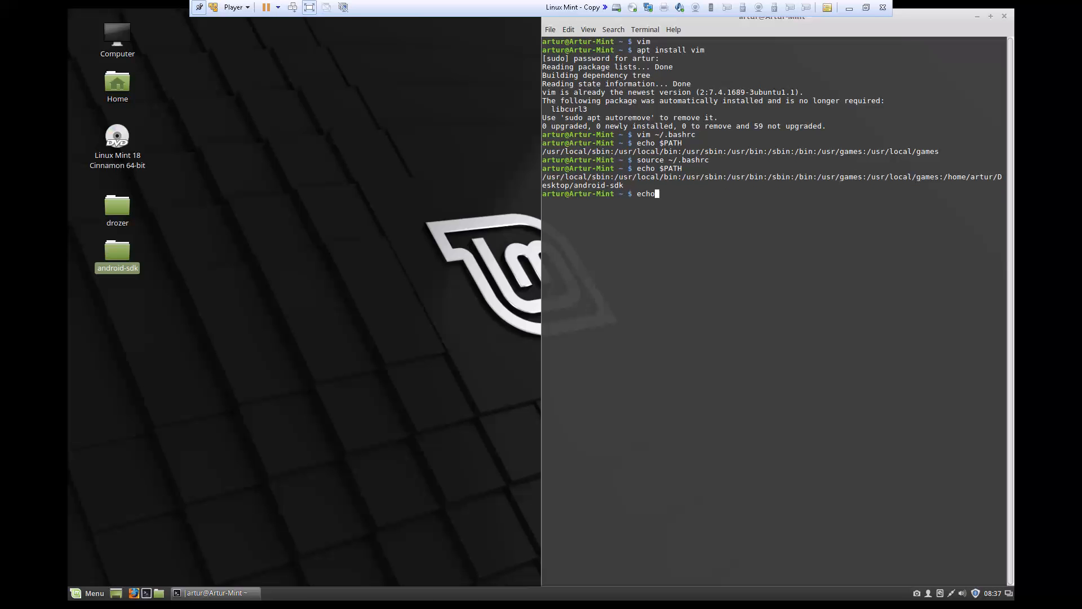
type("$")
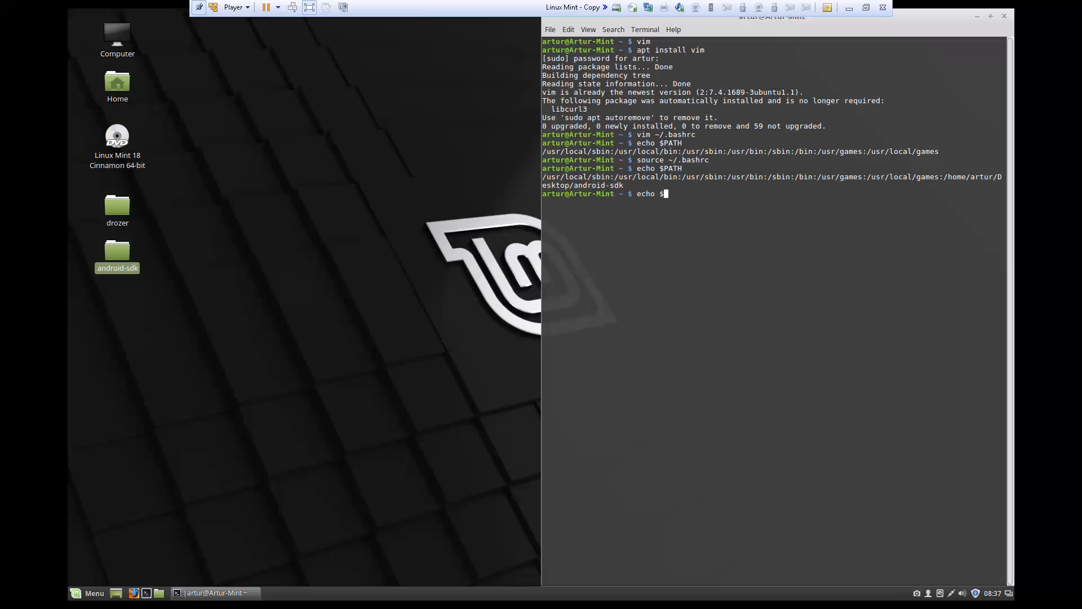
type("ANDROID_HOME")
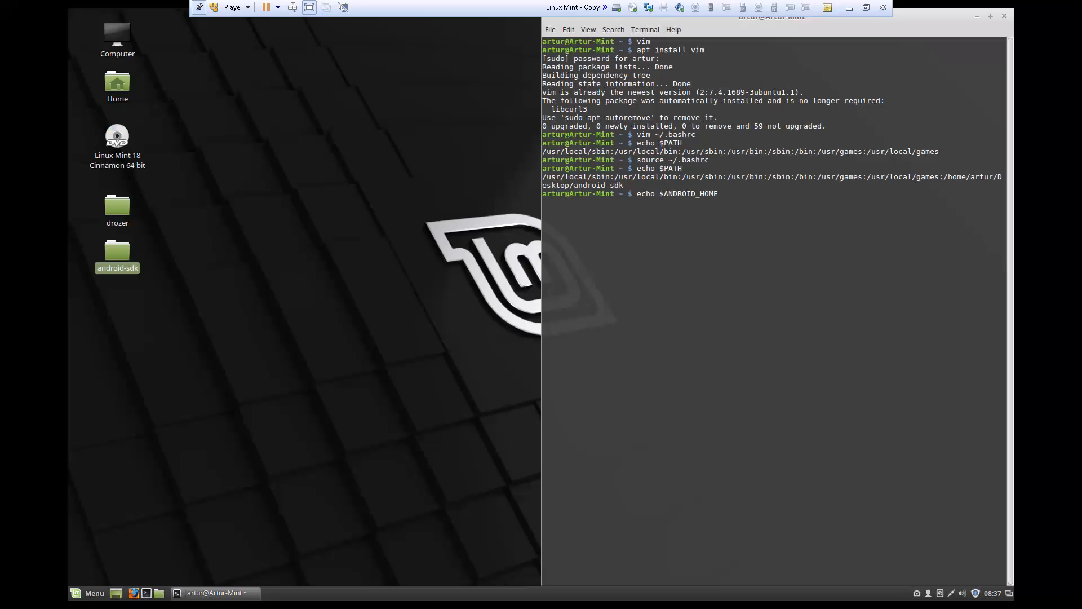
key("Return")
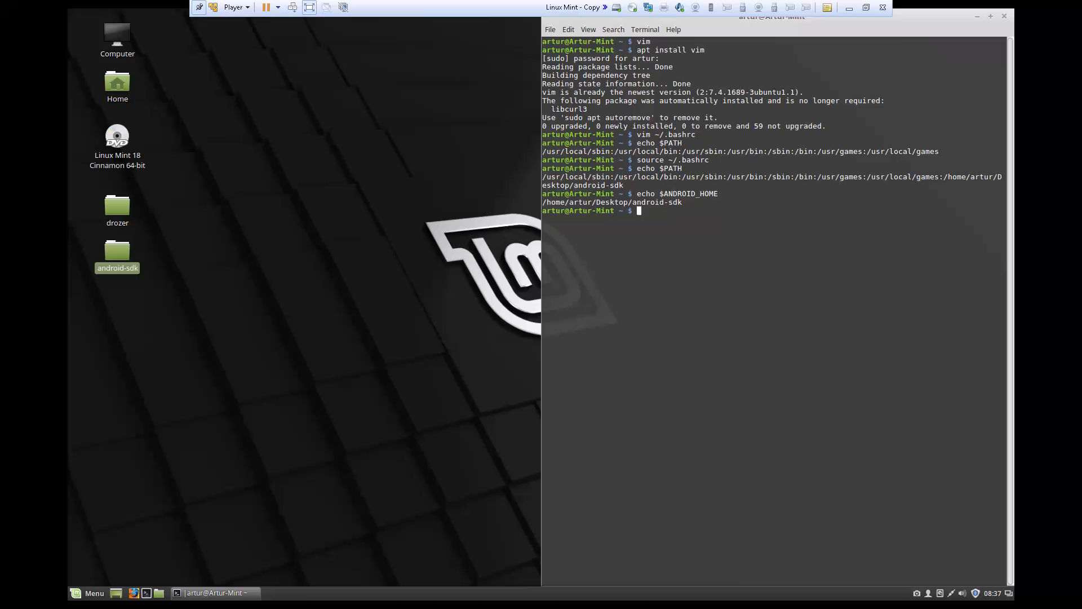
Step: Change into the android-sdk folder with cd $ANDROID_HOME
type("cd")
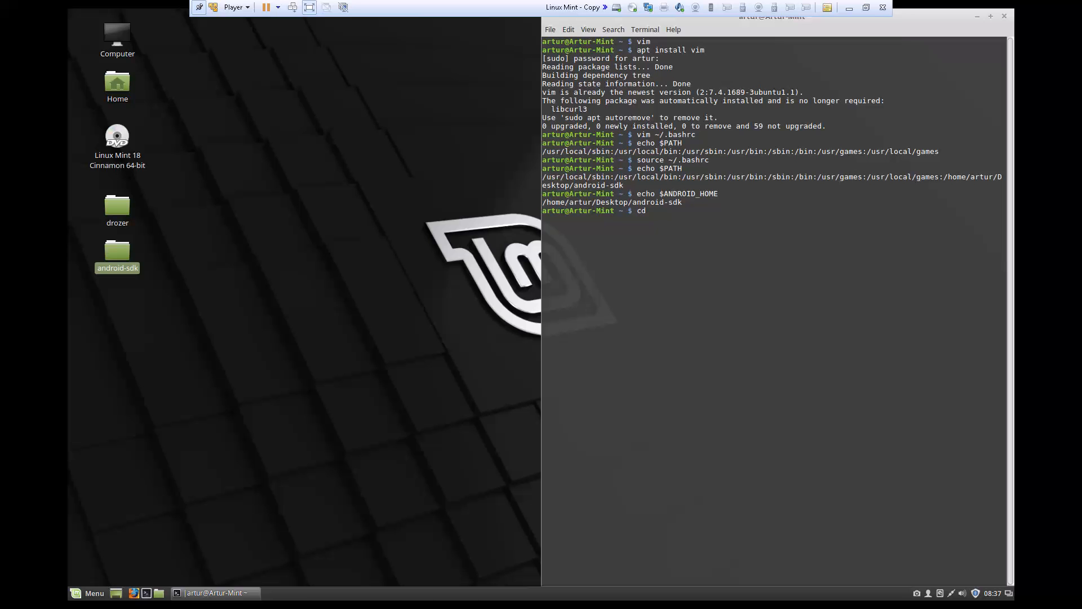
type("$AND")
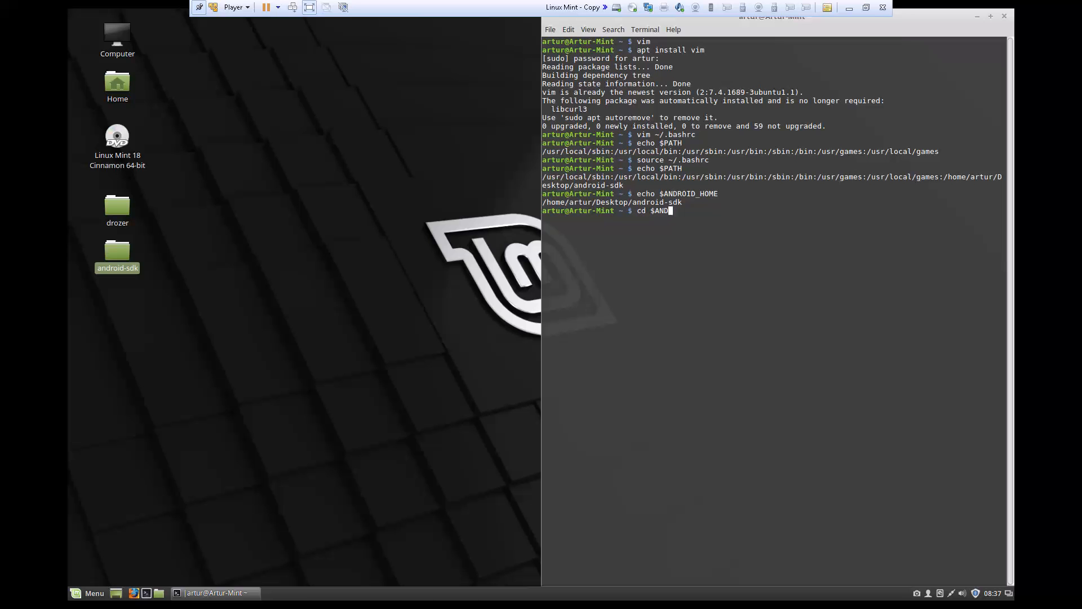
key("Return")
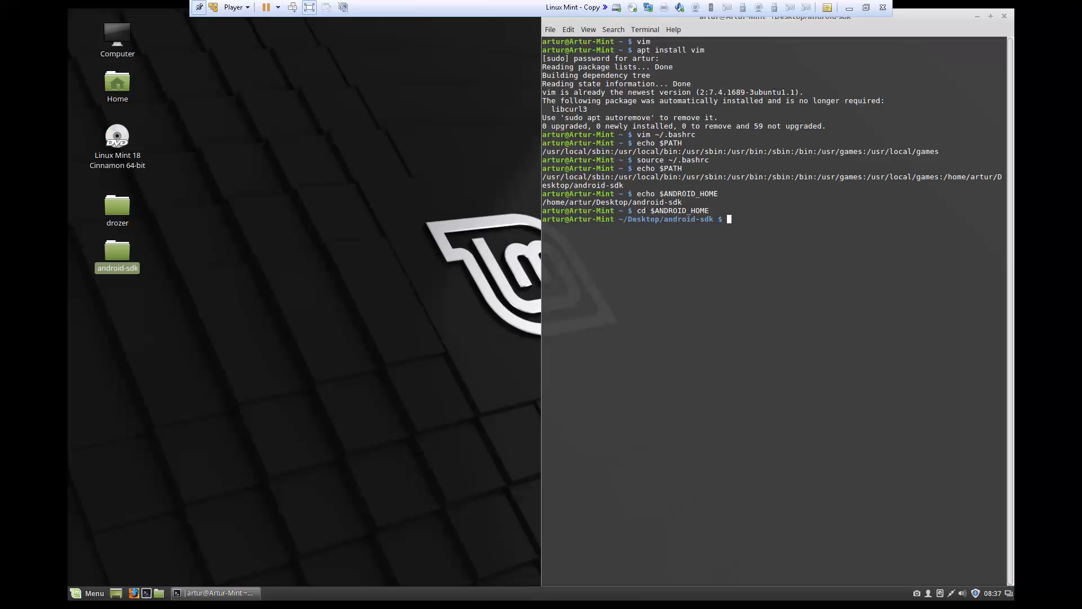